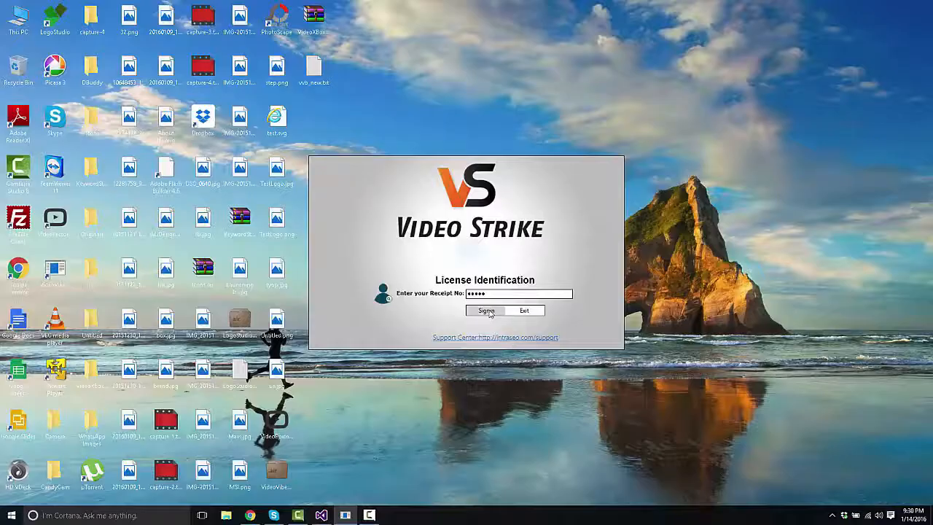
Sign in with the receipt number to reach the empty main workspace
click(486, 310)
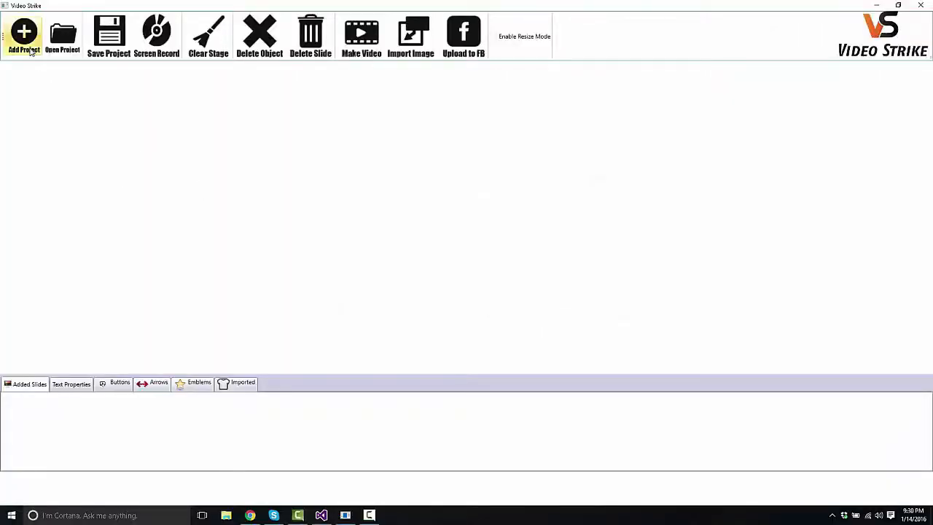
Create project 'Demo' and add a slide with the computer monitor graphic
click(24, 35)
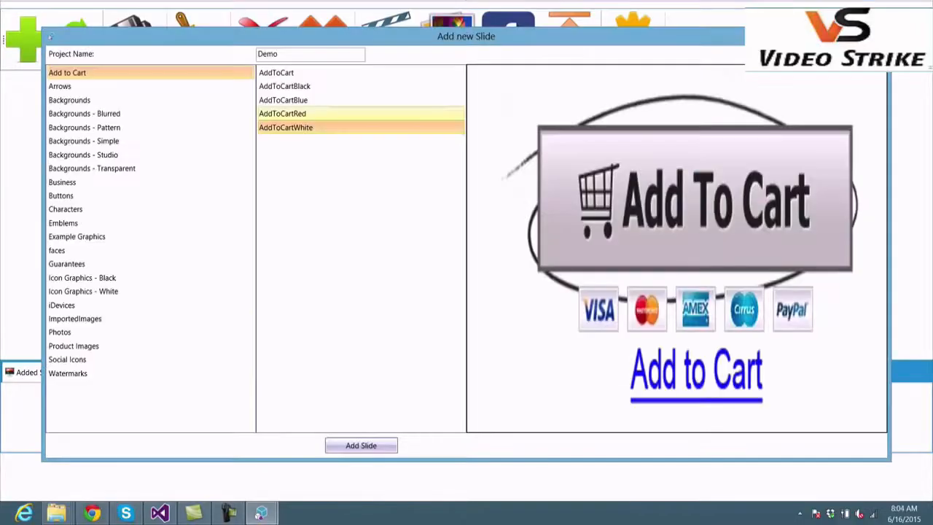
click(60, 86)
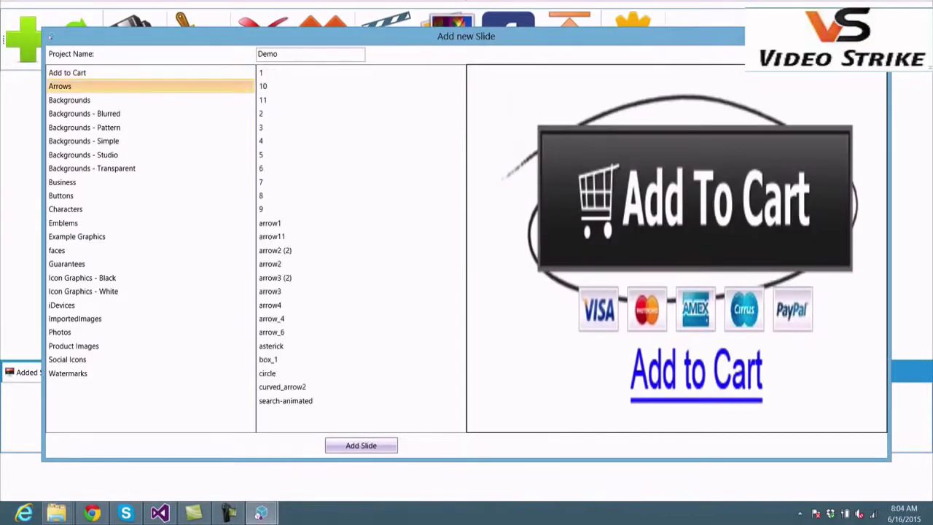
click(91, 169)
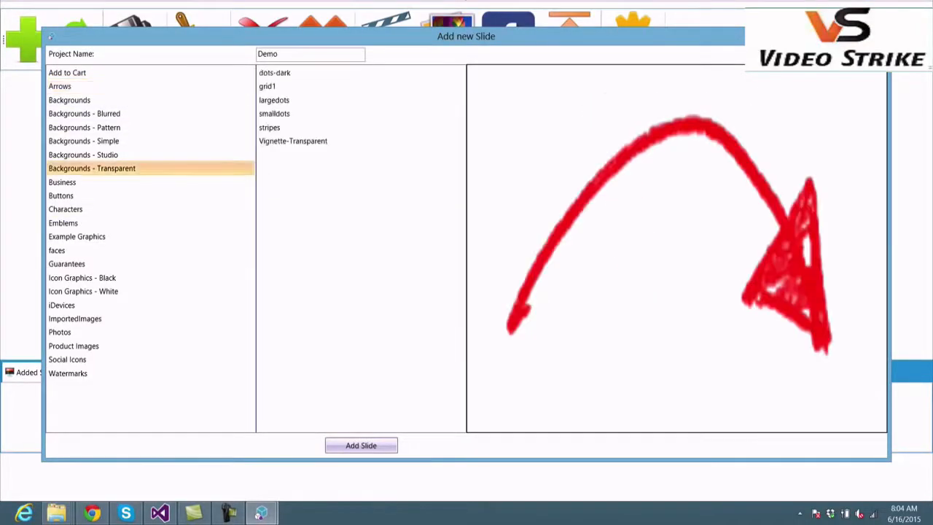
click(83, 141)
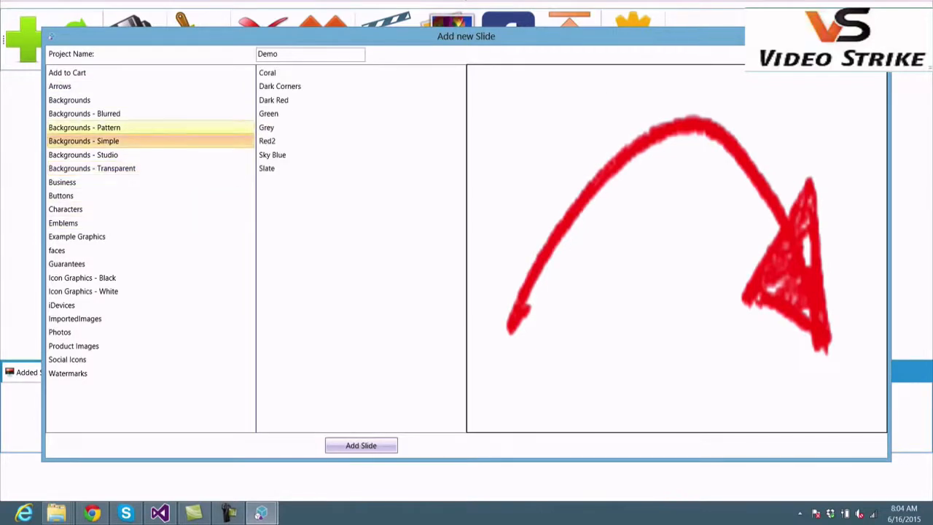
click(361, 445)
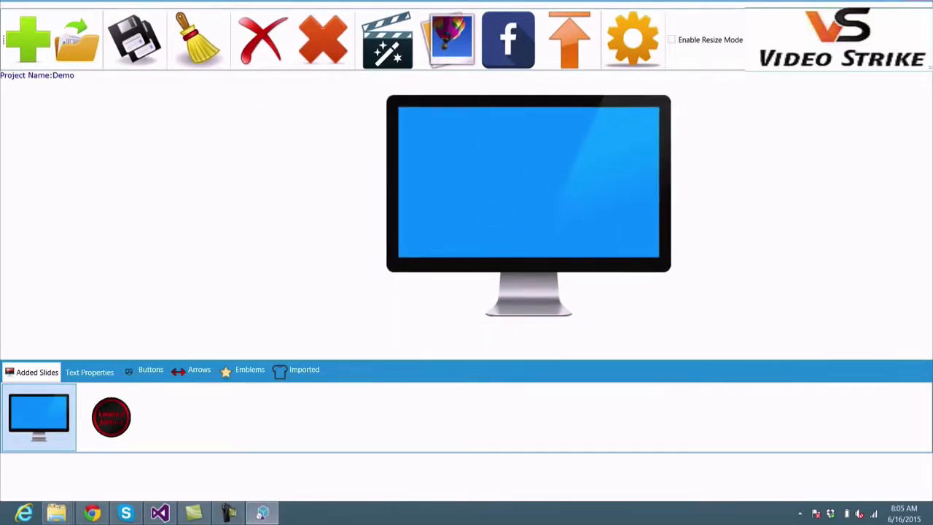
Add red bold 'THIS IS MY COMPUTER' text onto the monitor slide
click(89, 370)
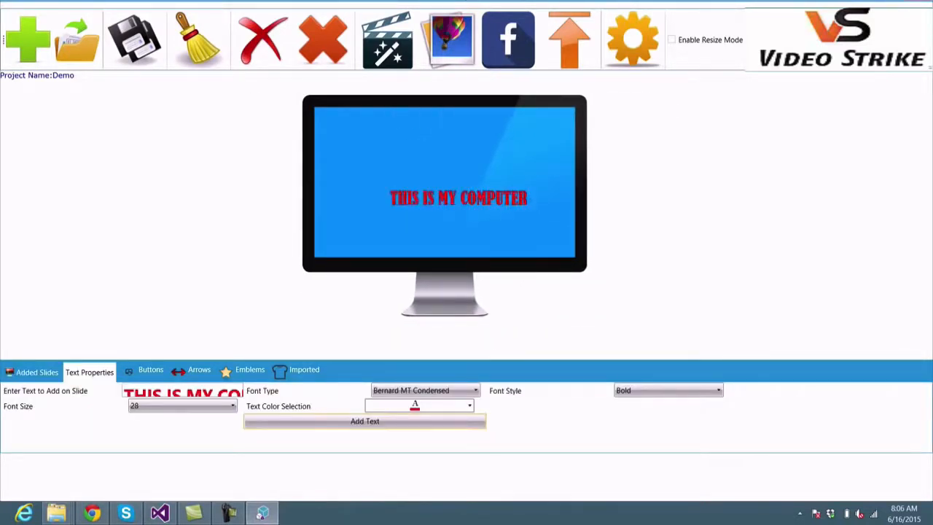
click(150, 370)
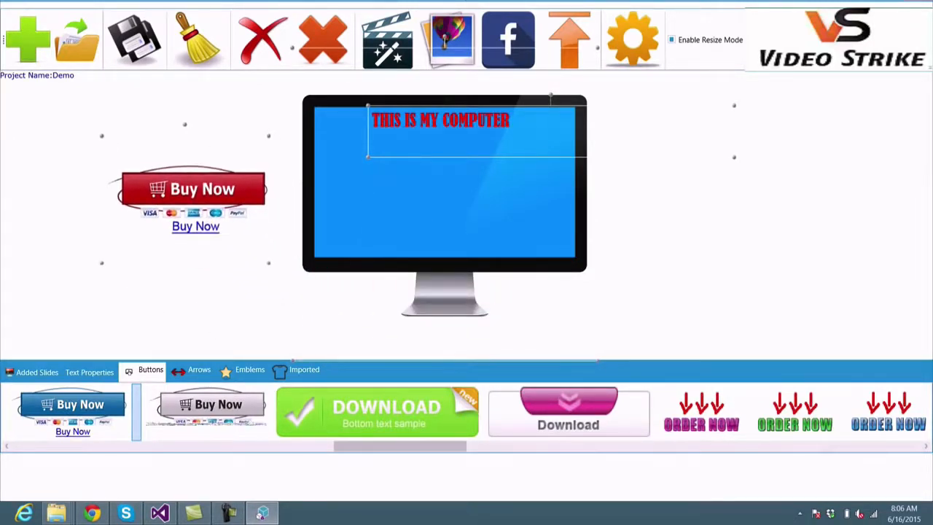
Start the Facebook upload and move to the Password field of the login form
click(508, 39)
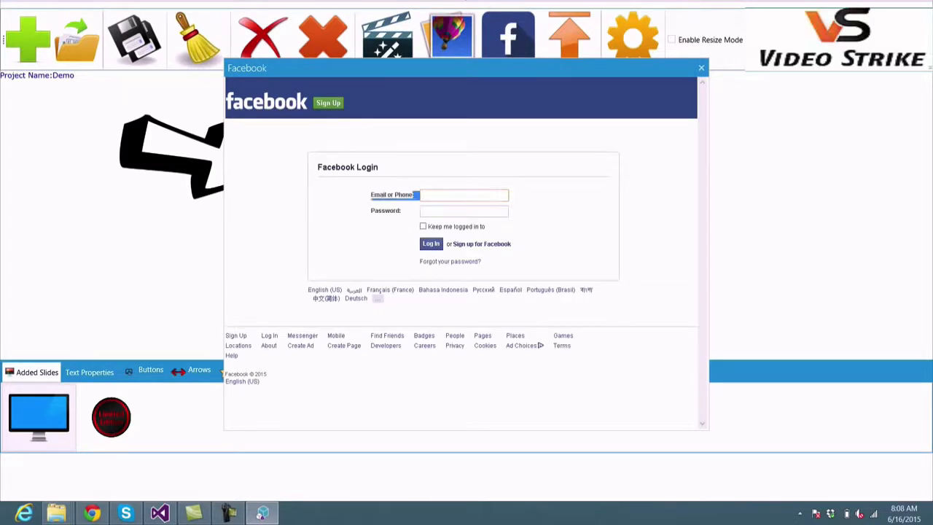
click(464, 210)
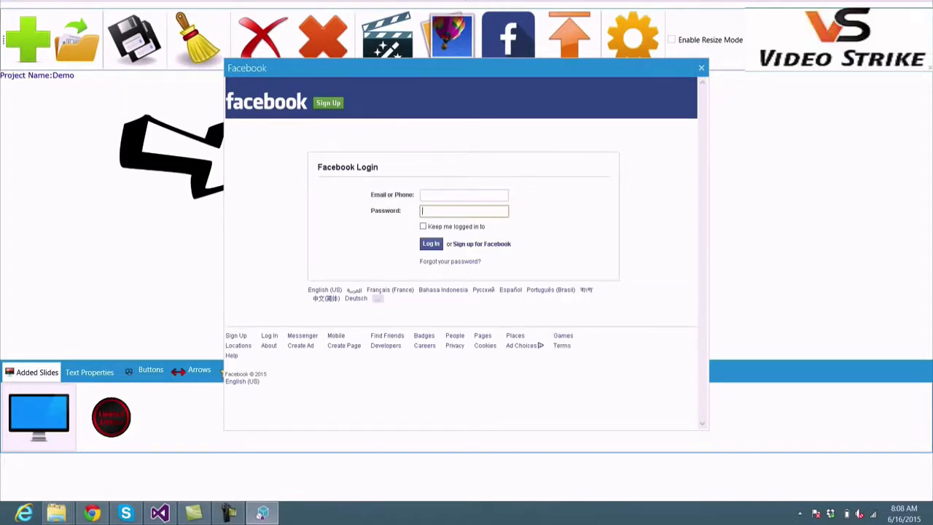